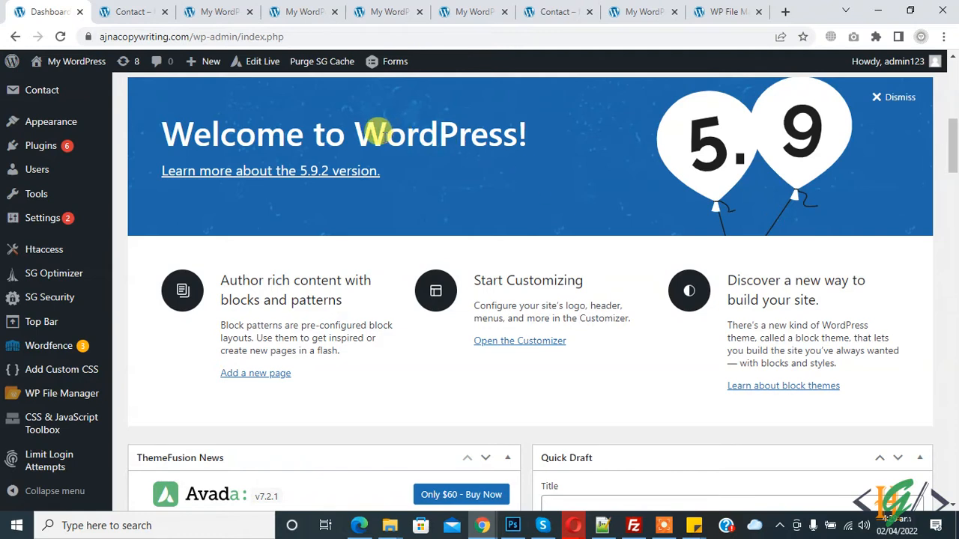
Search the Add Plugins directory for 'Contact Form 7 Math Captcha' and select its result.
{"action": "scroll", "scroll_direction": "down", "scroll_amount": 3}
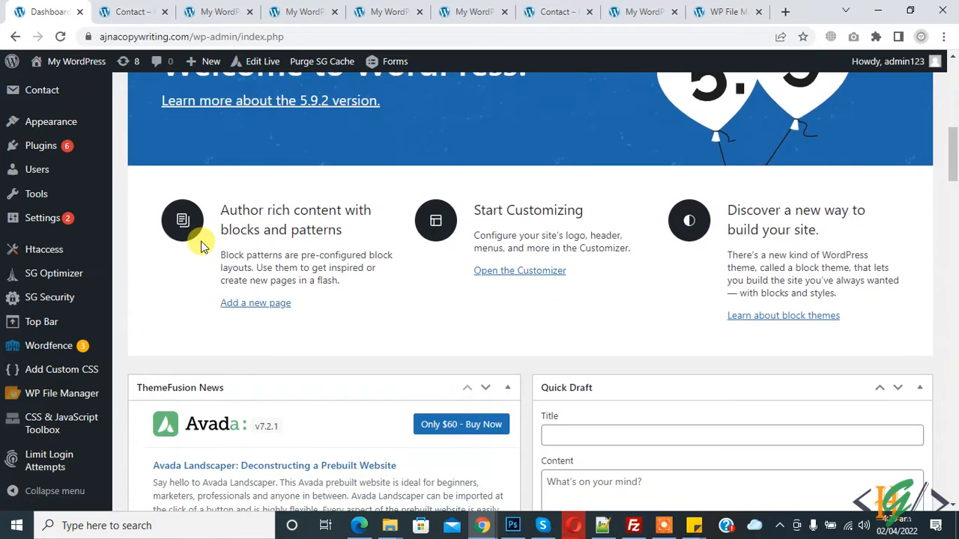
{"action": "mouse_move", "coordinate": [119, 179]}
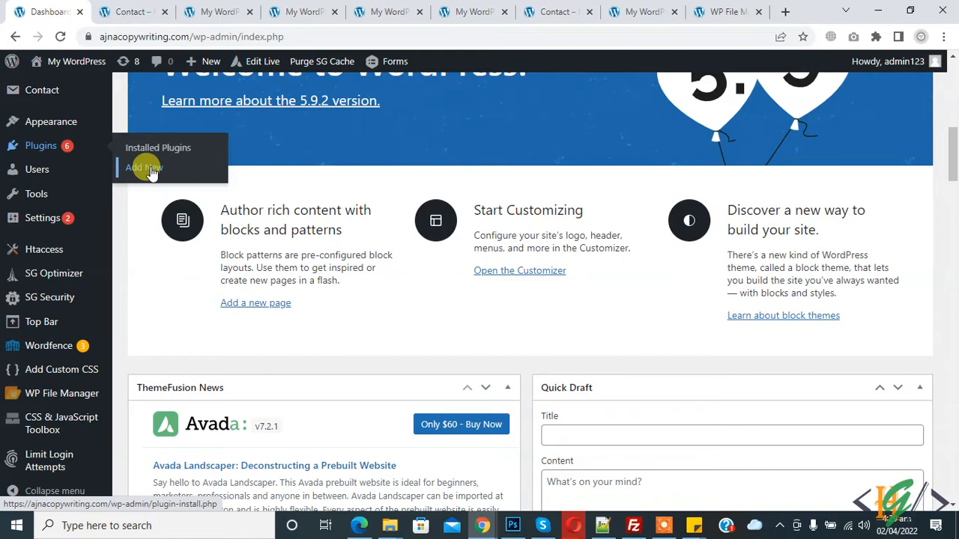
{"action": "left_click", "coordinate": [144, 168]}
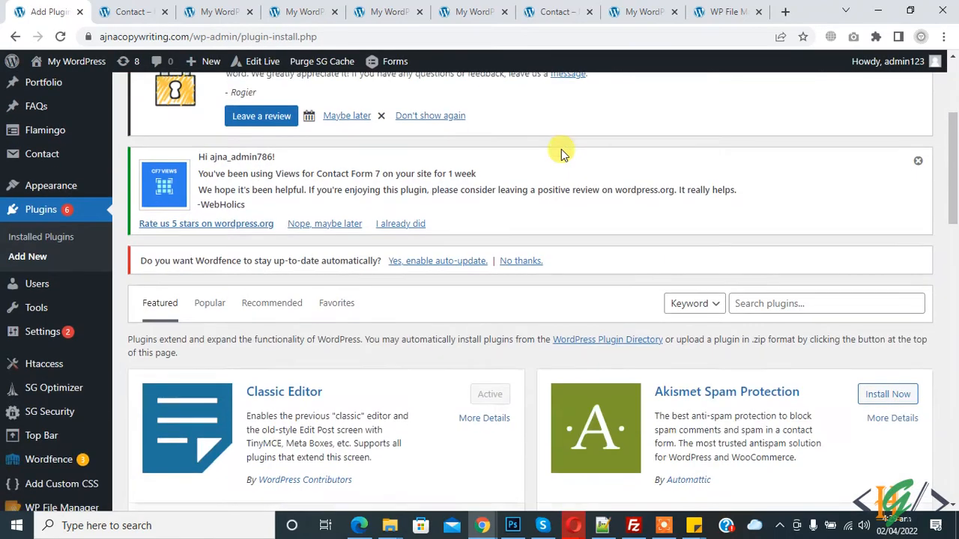
{"action": "type", "text": "Contact Form 7 Math Captcha"}
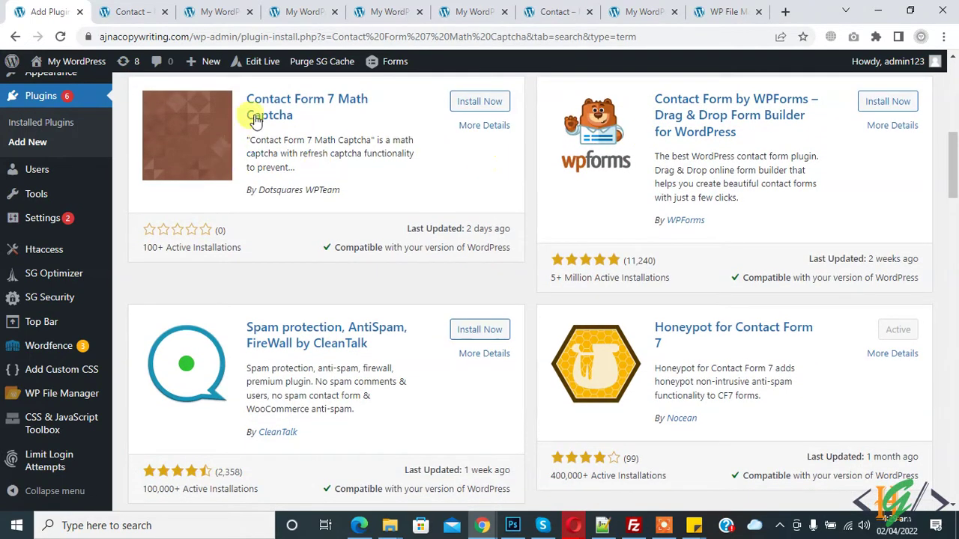
{"action": "left_click", "coordinate": [480, 102]}
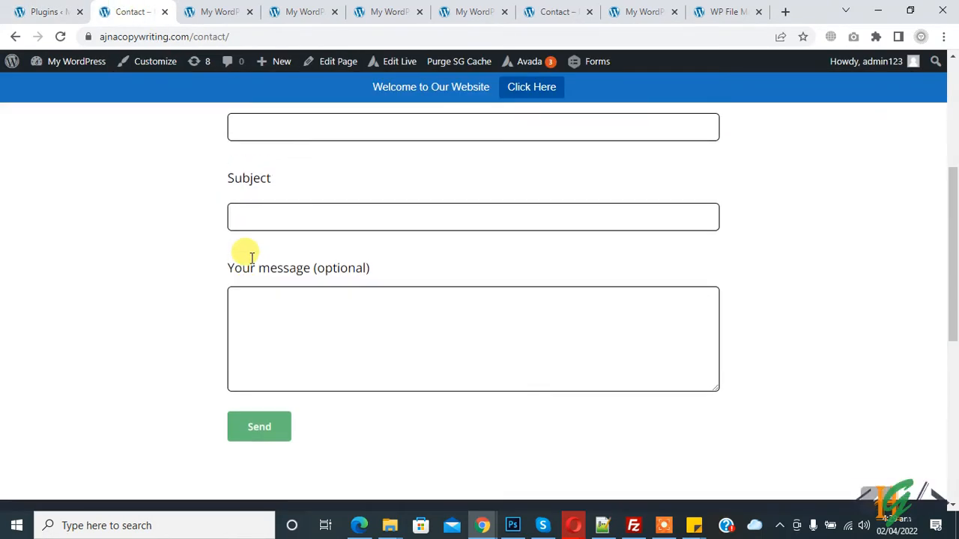
{"action": "mouse_move", "coordinate": [194, 249]}
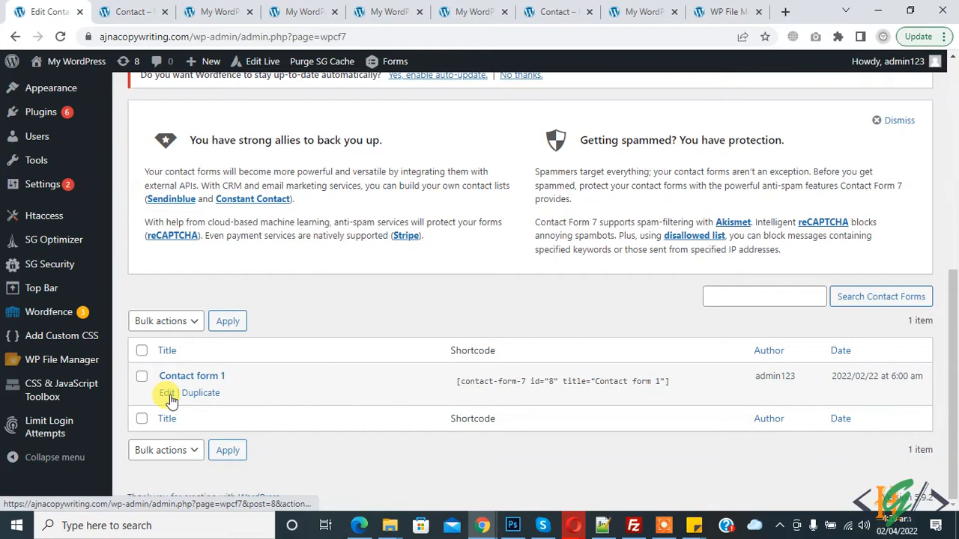
Open Contact form 1 for editing from the Contact Forms list.
{"action": "left_click", "coordinate": [167, 393]}
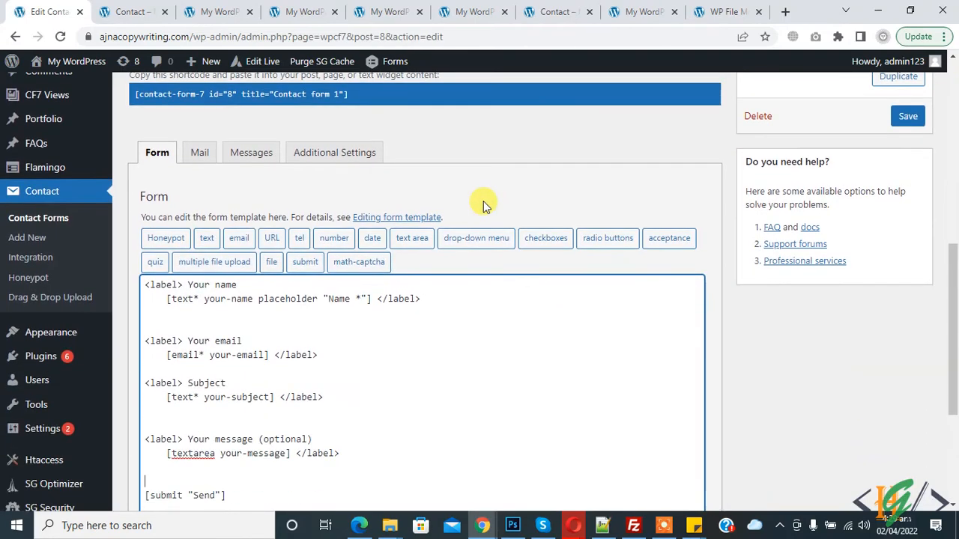
{"action": "mouse_move", "coordinate": [359, 262]}
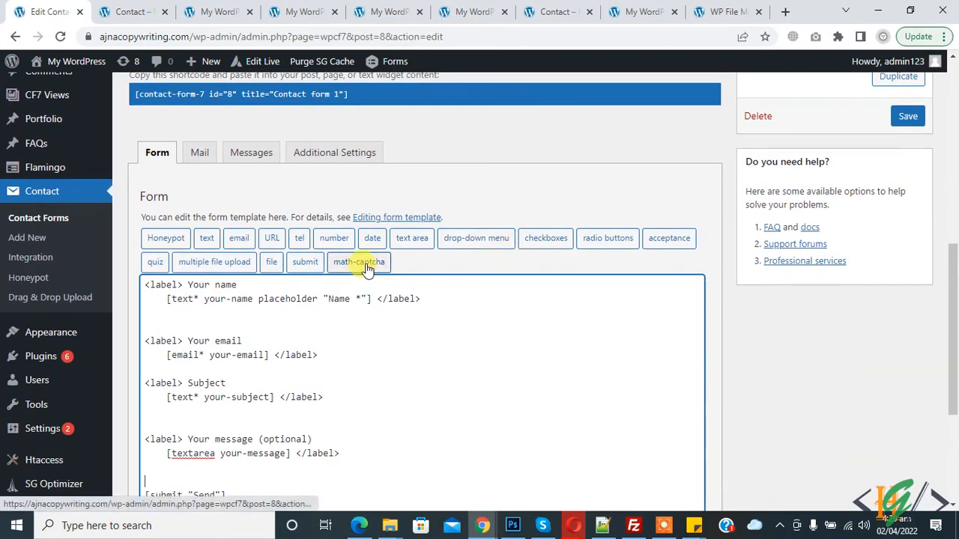
Insert [dscf7captcha dscf7captcha-850] above [submit "Send"] in the form template and save.
{"action": "left_click", "coordinate": [358, 261]}
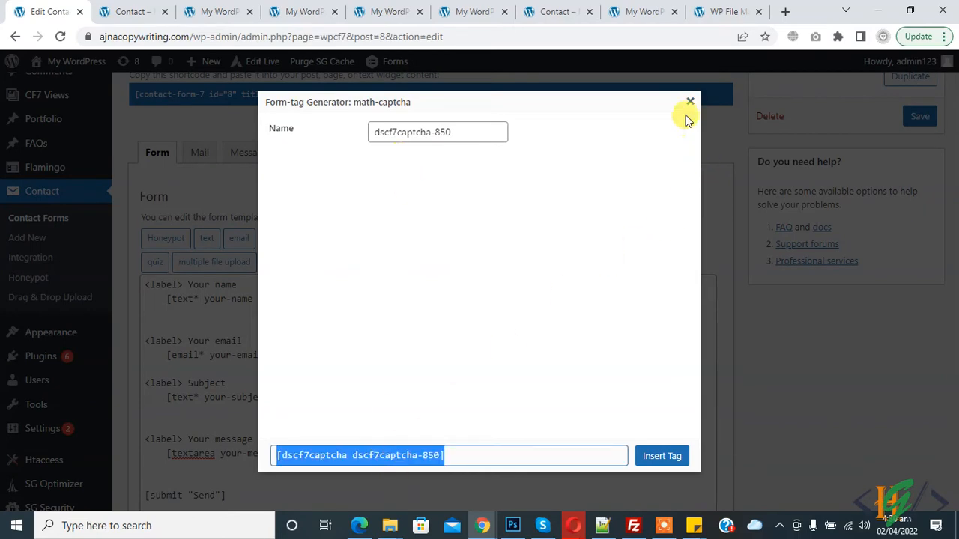
{"action": "left_click", "coordinate": [689, 100]}
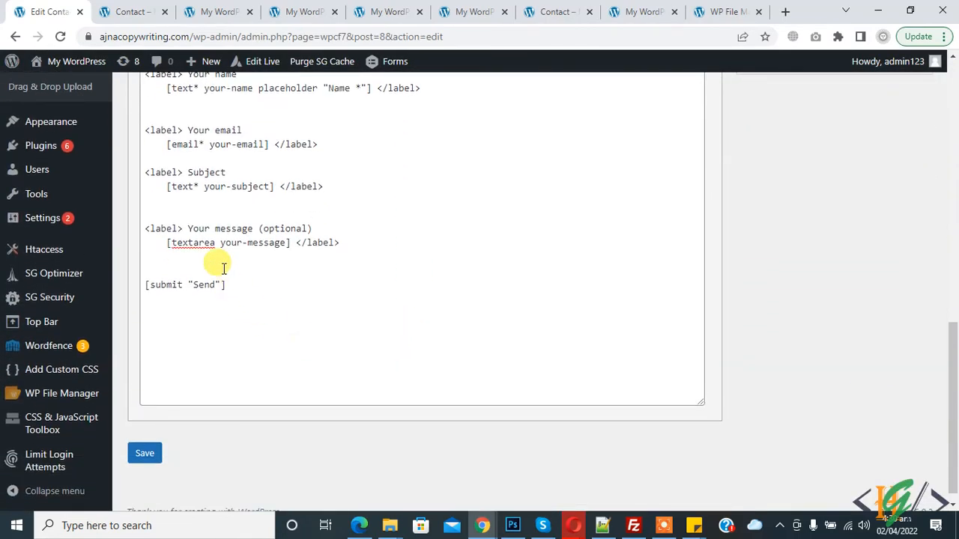
{"action": "type", "text": "[dscf7captcha dscf7captcha-850]"}
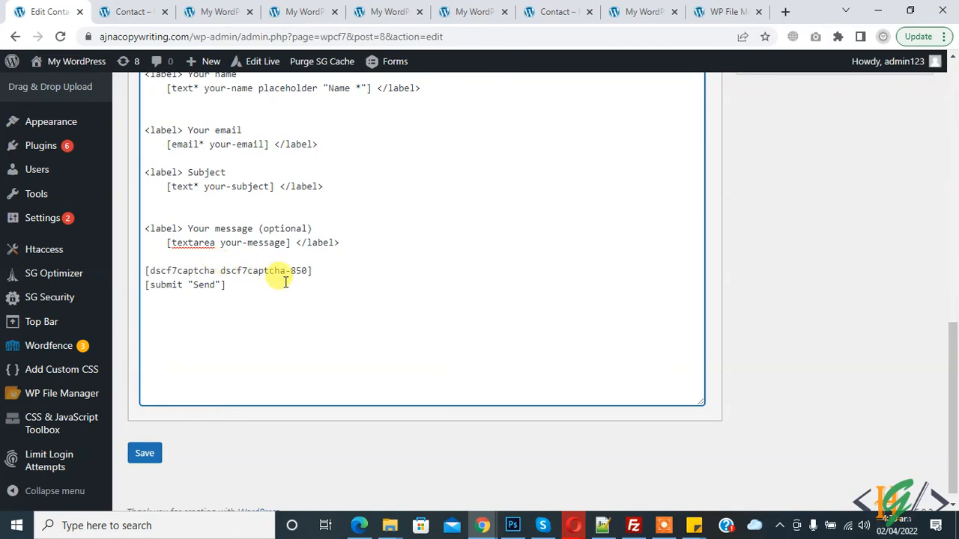
{"action": "left_click", "coordinate": [144, 452]}
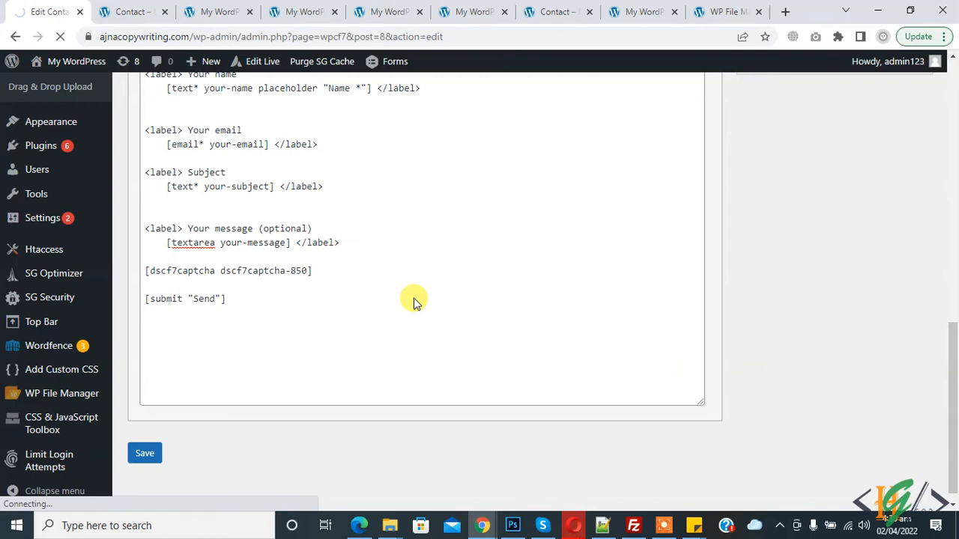
Reload the live Contact page and refresh the math captcha twice to get new questions.
{"action": "left_click", "coordinate": [132, 12]}
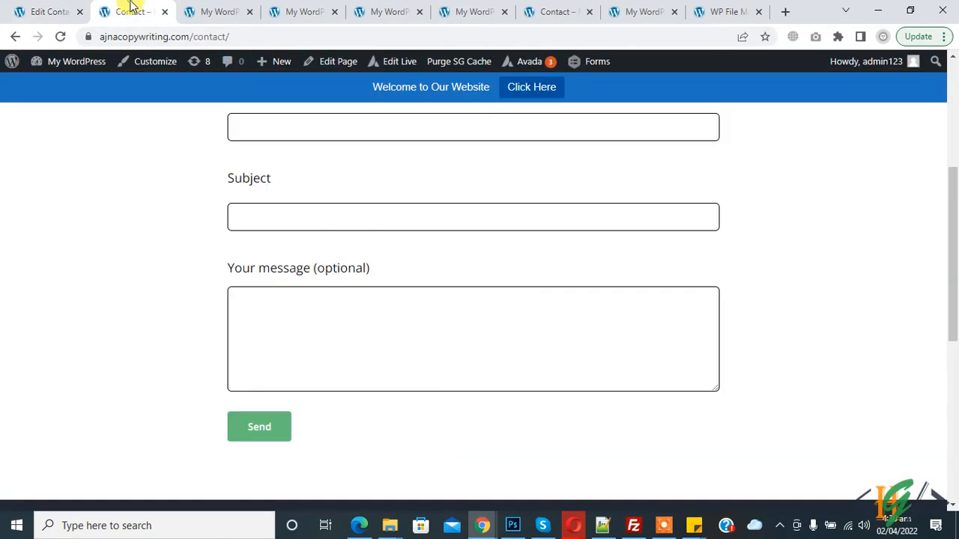
{"action": "left_click", "coordinate": [165, 36]}
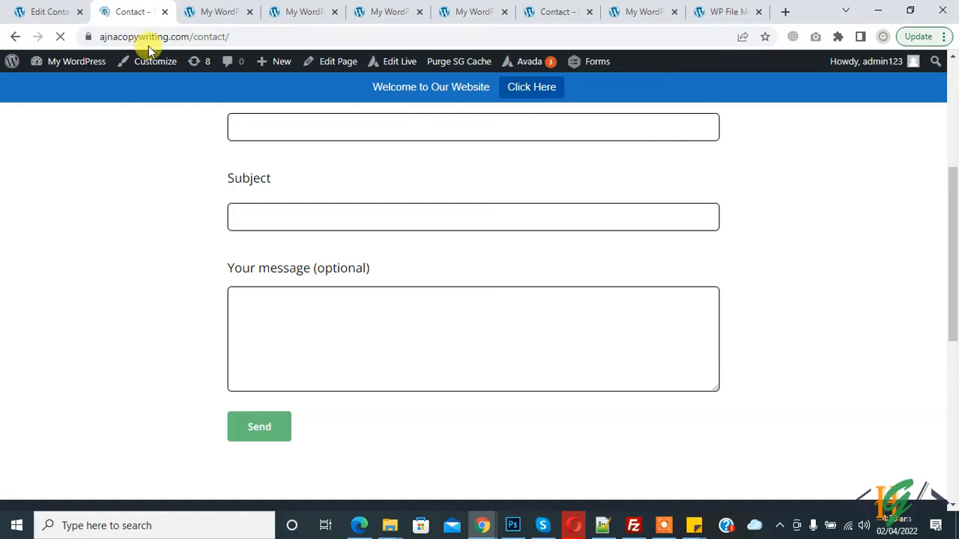
{"action": "scroll", "scroll_direction": "down", "scroll_amount": 3}
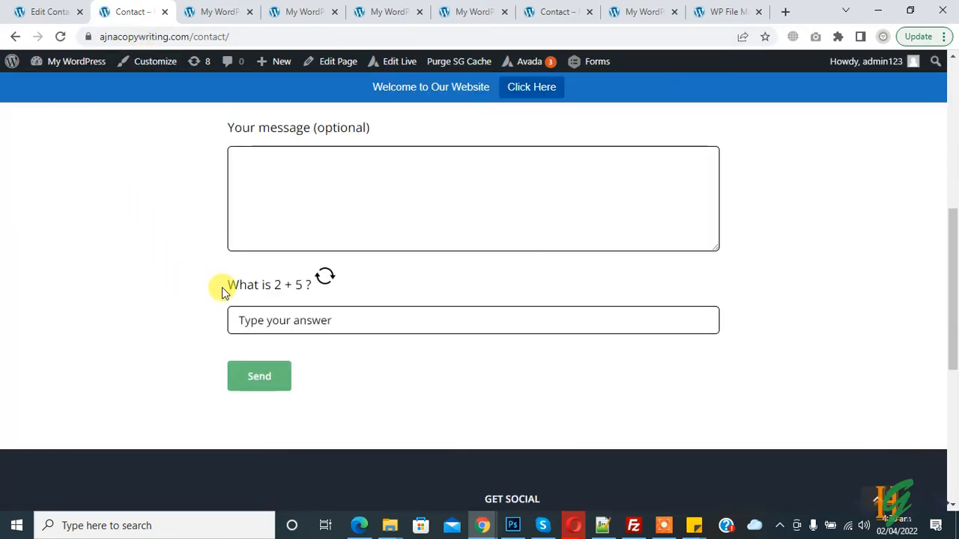
{"action": "mouse_move", "coordinate": [263, 292]}
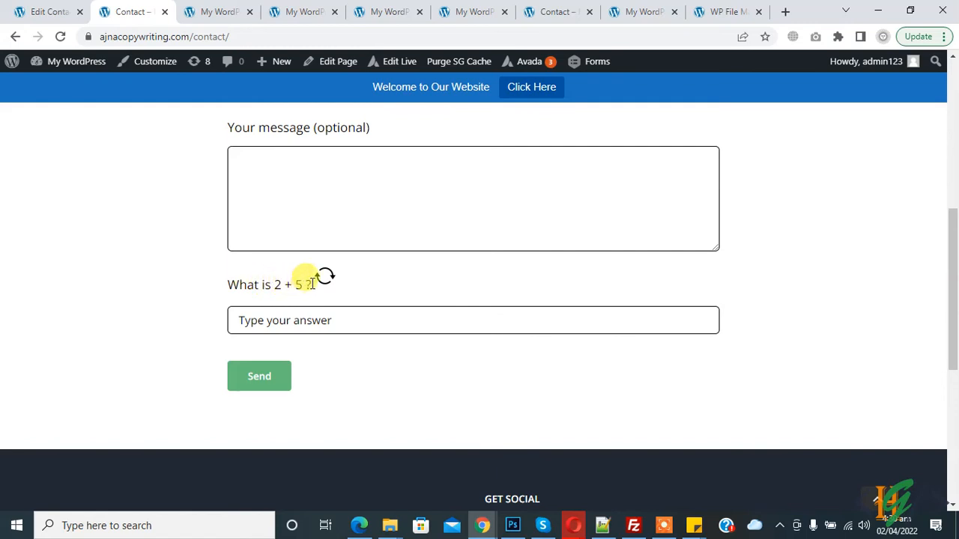
{"action": "left_click", "coordinate": [473, 321]}
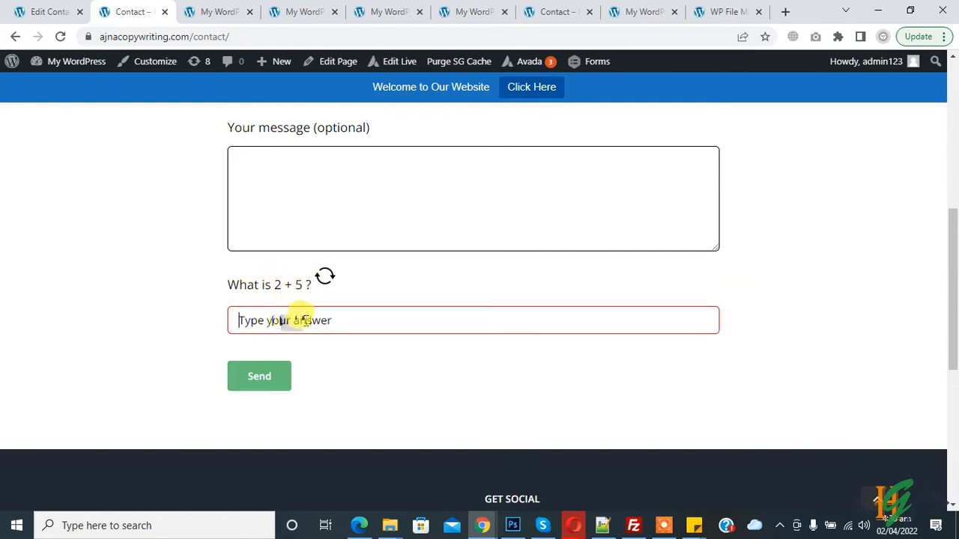
{"action": "left_click", "coordinate": [325, 276]}
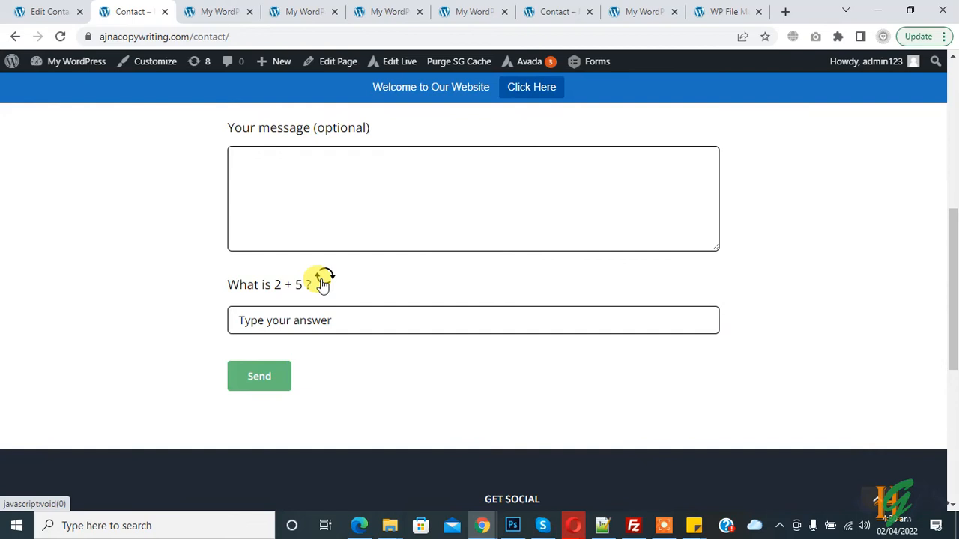
{"action": "mouse_move", "coordinate": [326, 285]}
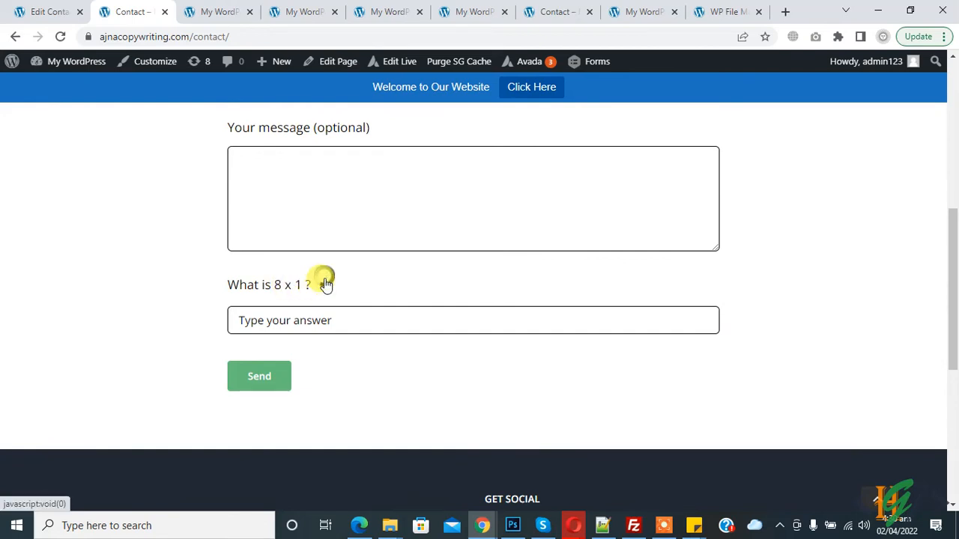
{"action": "left_click", "coordinate": [323, 285]}
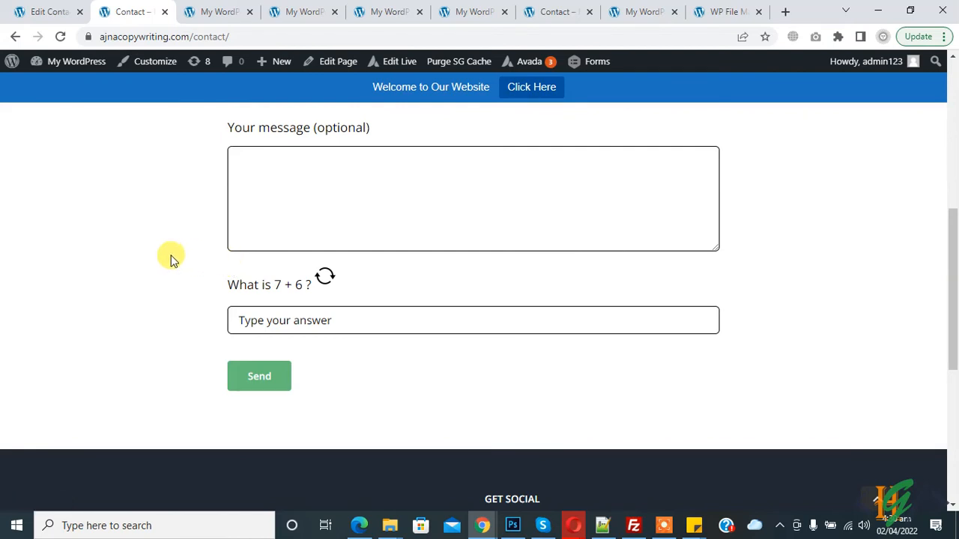